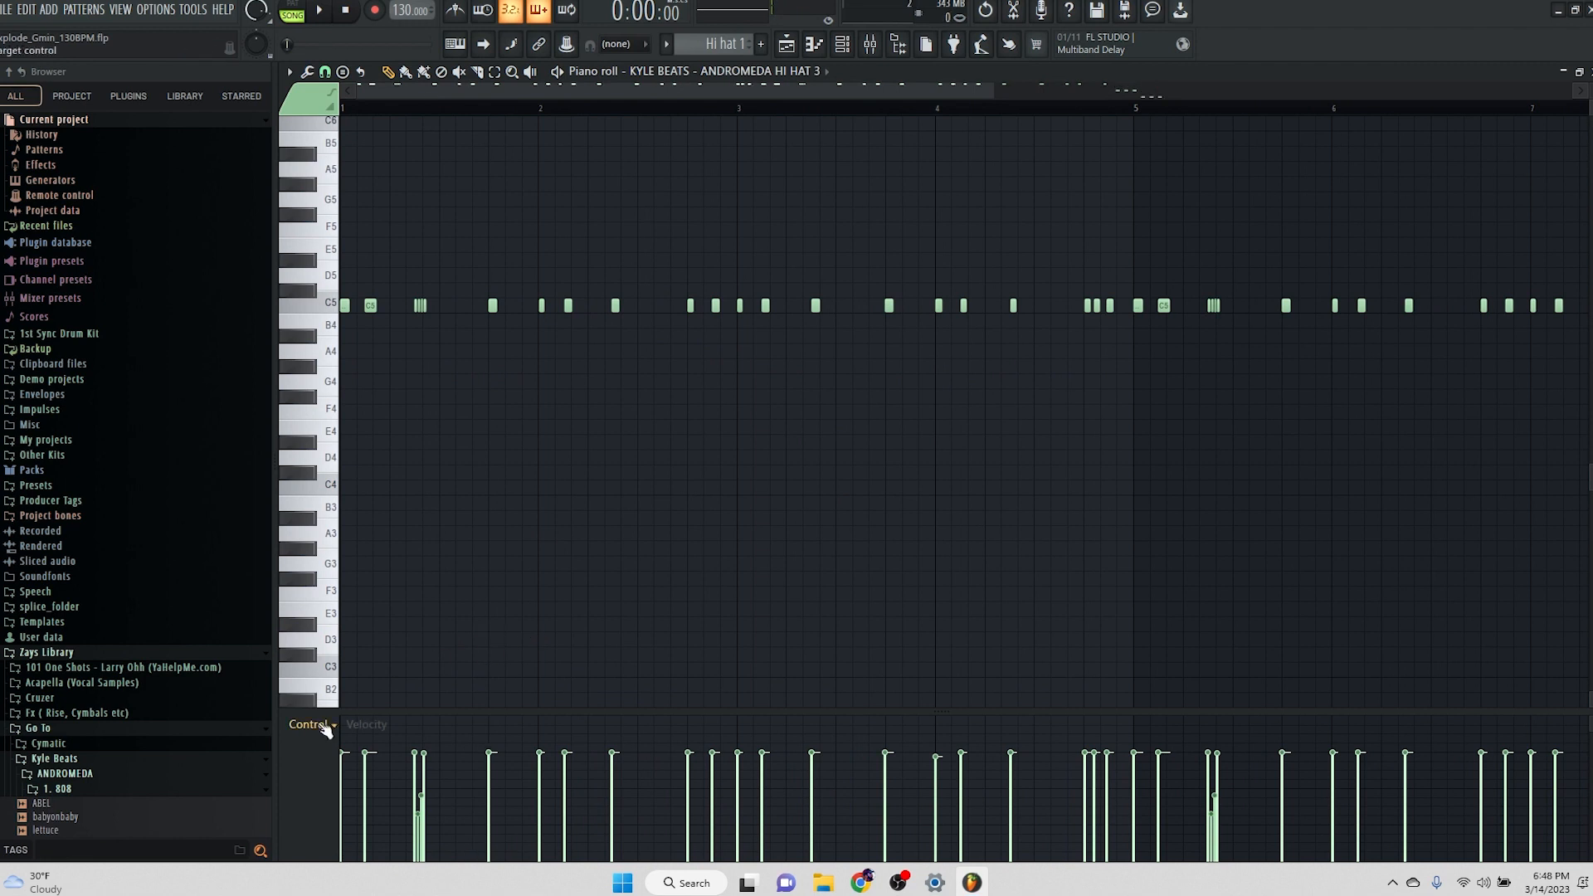
- Switch the piano roll's lower event lane to Note pan for the hi-hat roll
click(309, 723)
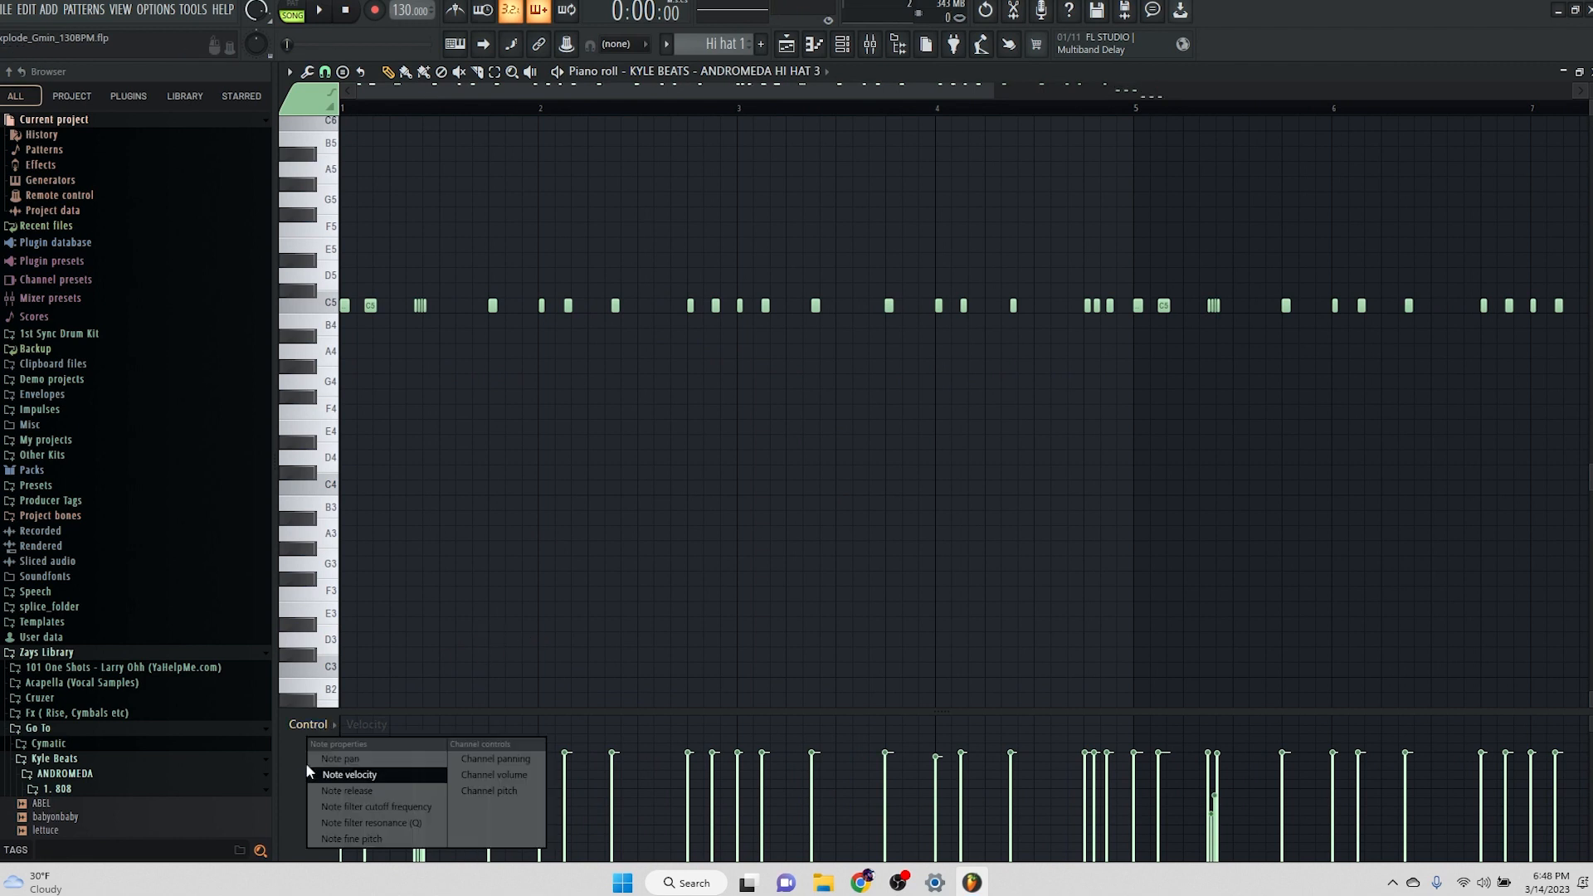
mouse_move(372, 763)
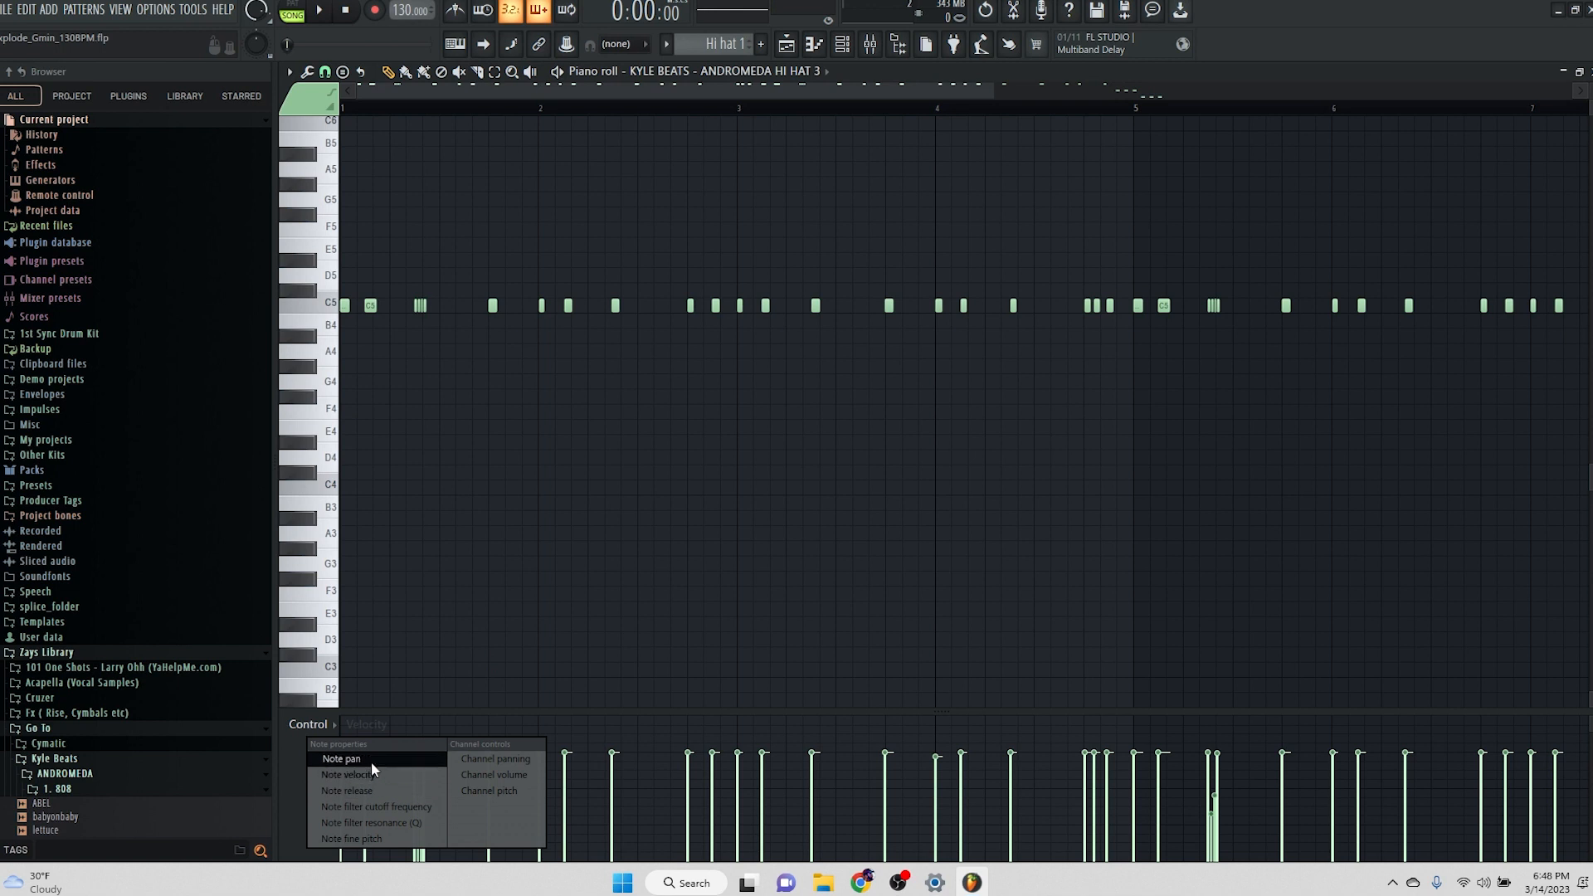
mouse_move(403, 826)
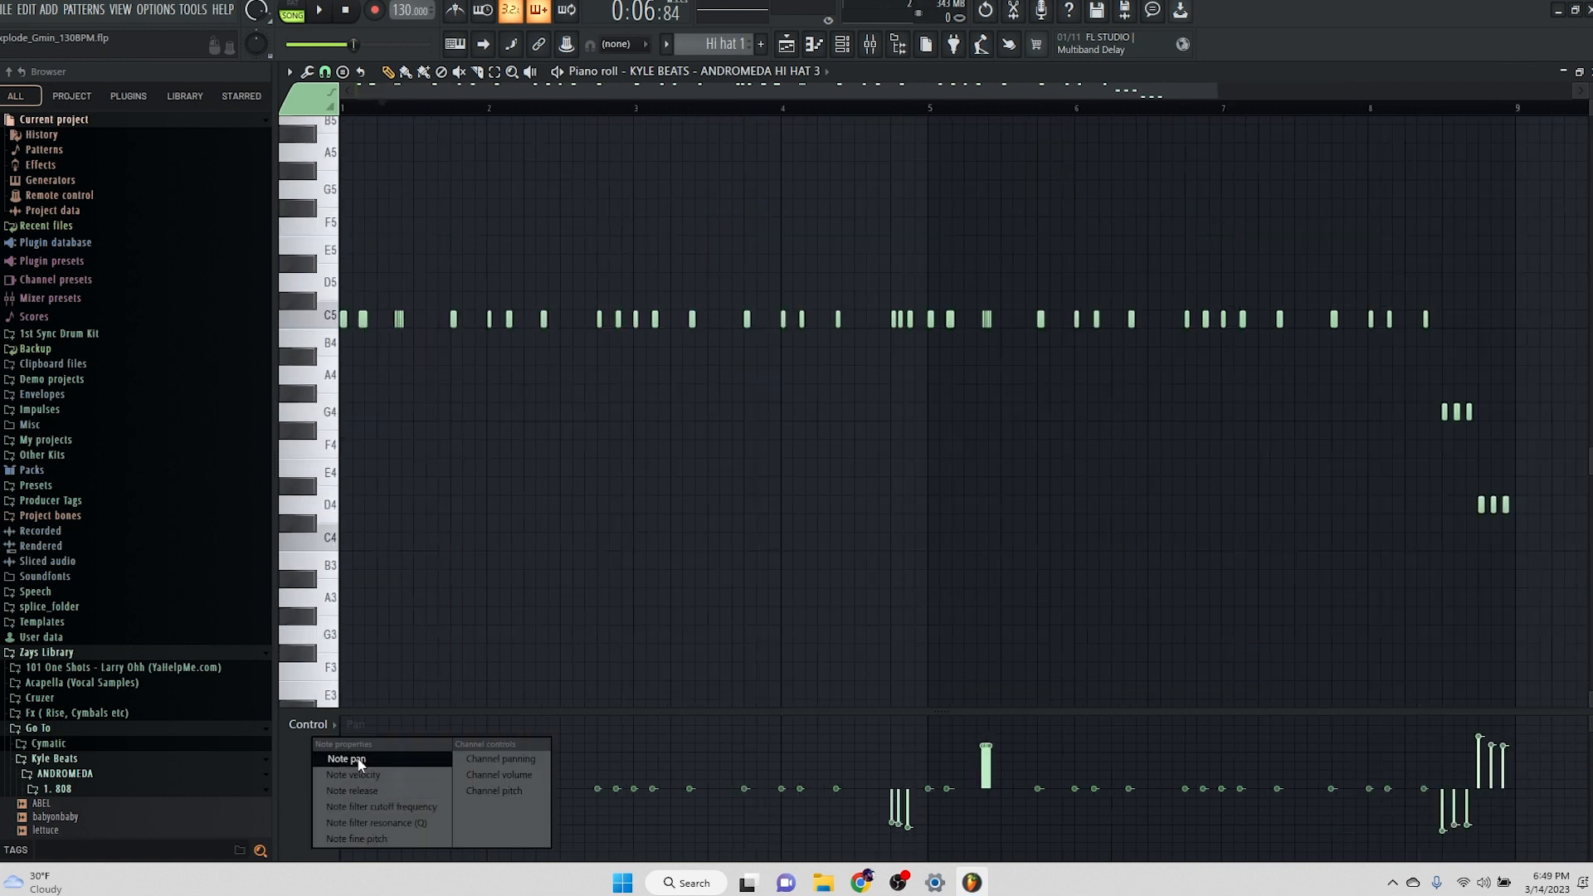
- Switch the lane to Note velocity and ramp each hi-hat roll up in loudness
click(352, 773)
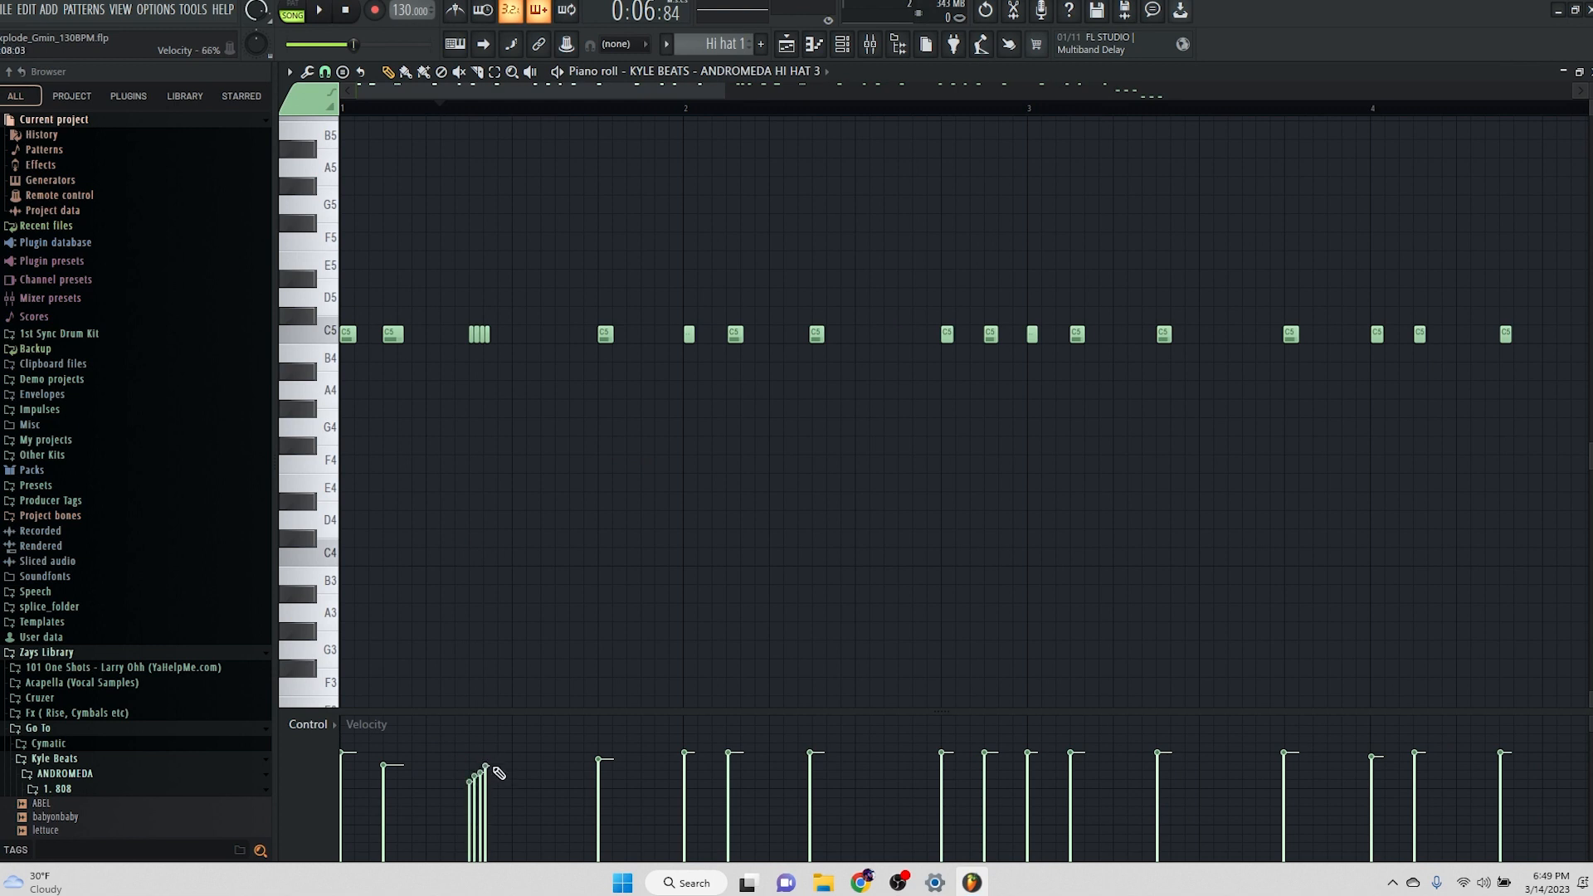
drag(478, 766, 478, 789)
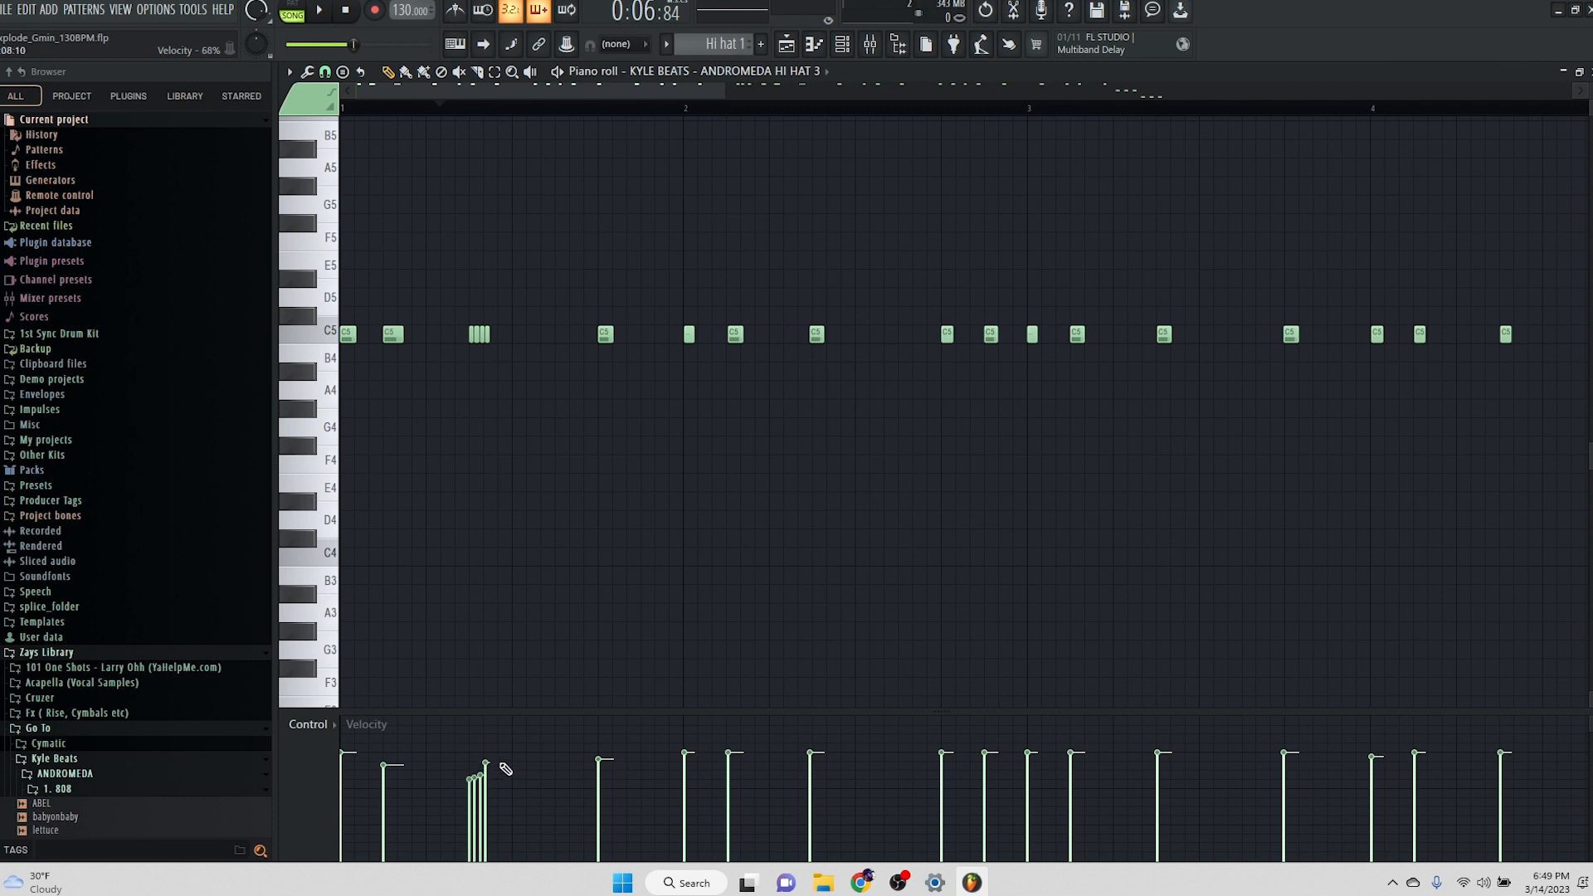
click(326, 11)
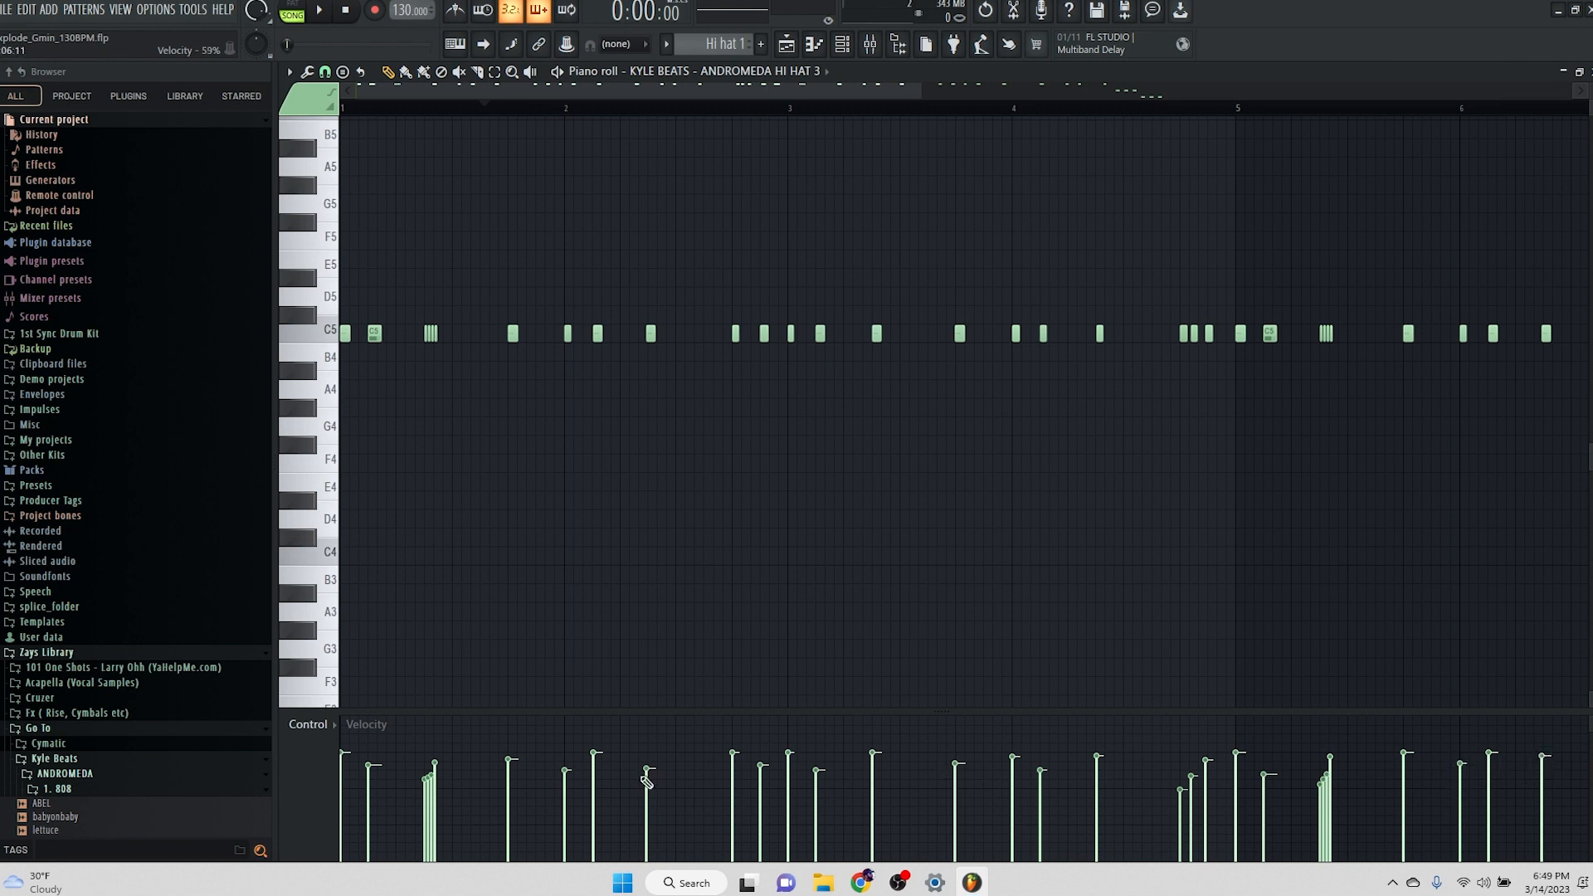
click(325, 13)
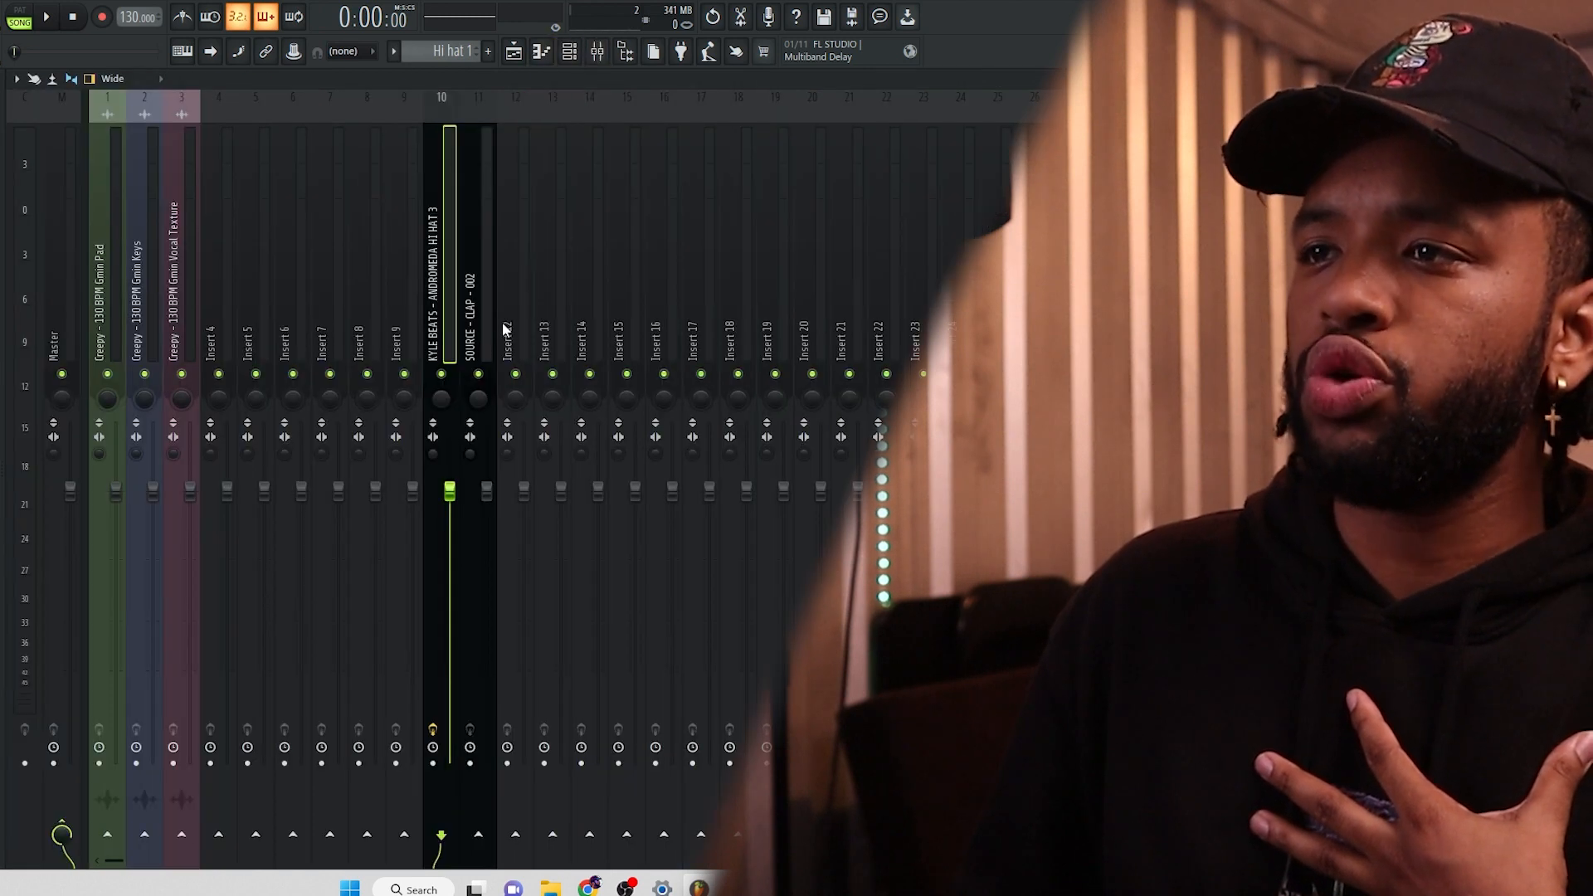
- Give the second hi-hat its own mixer insert and fill its pattern every 2 steps
click(515, 335)
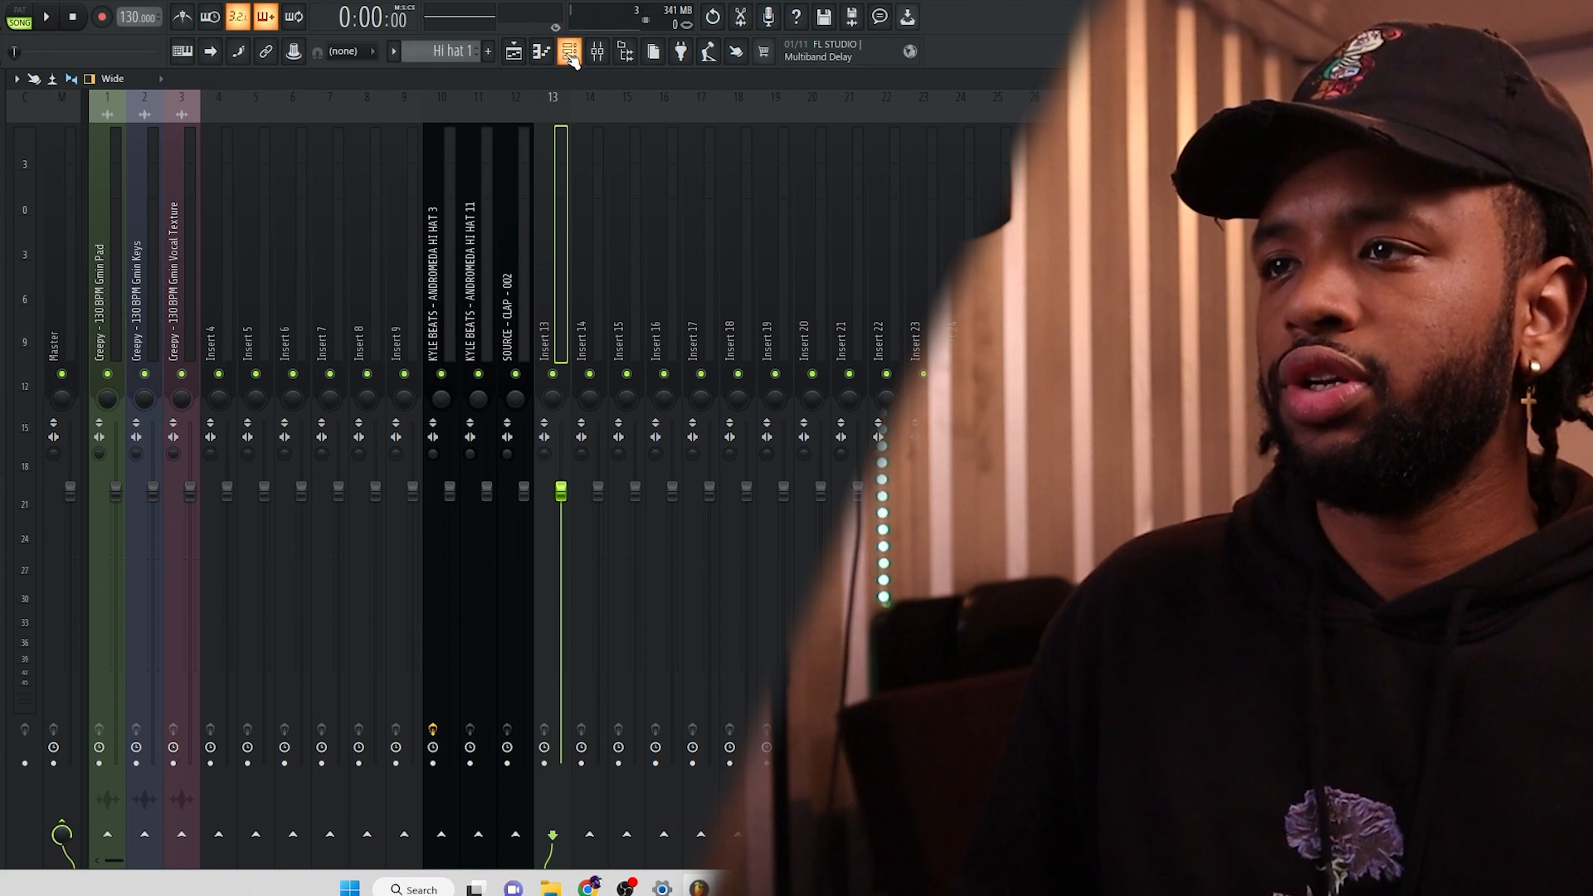
click(564, 51)
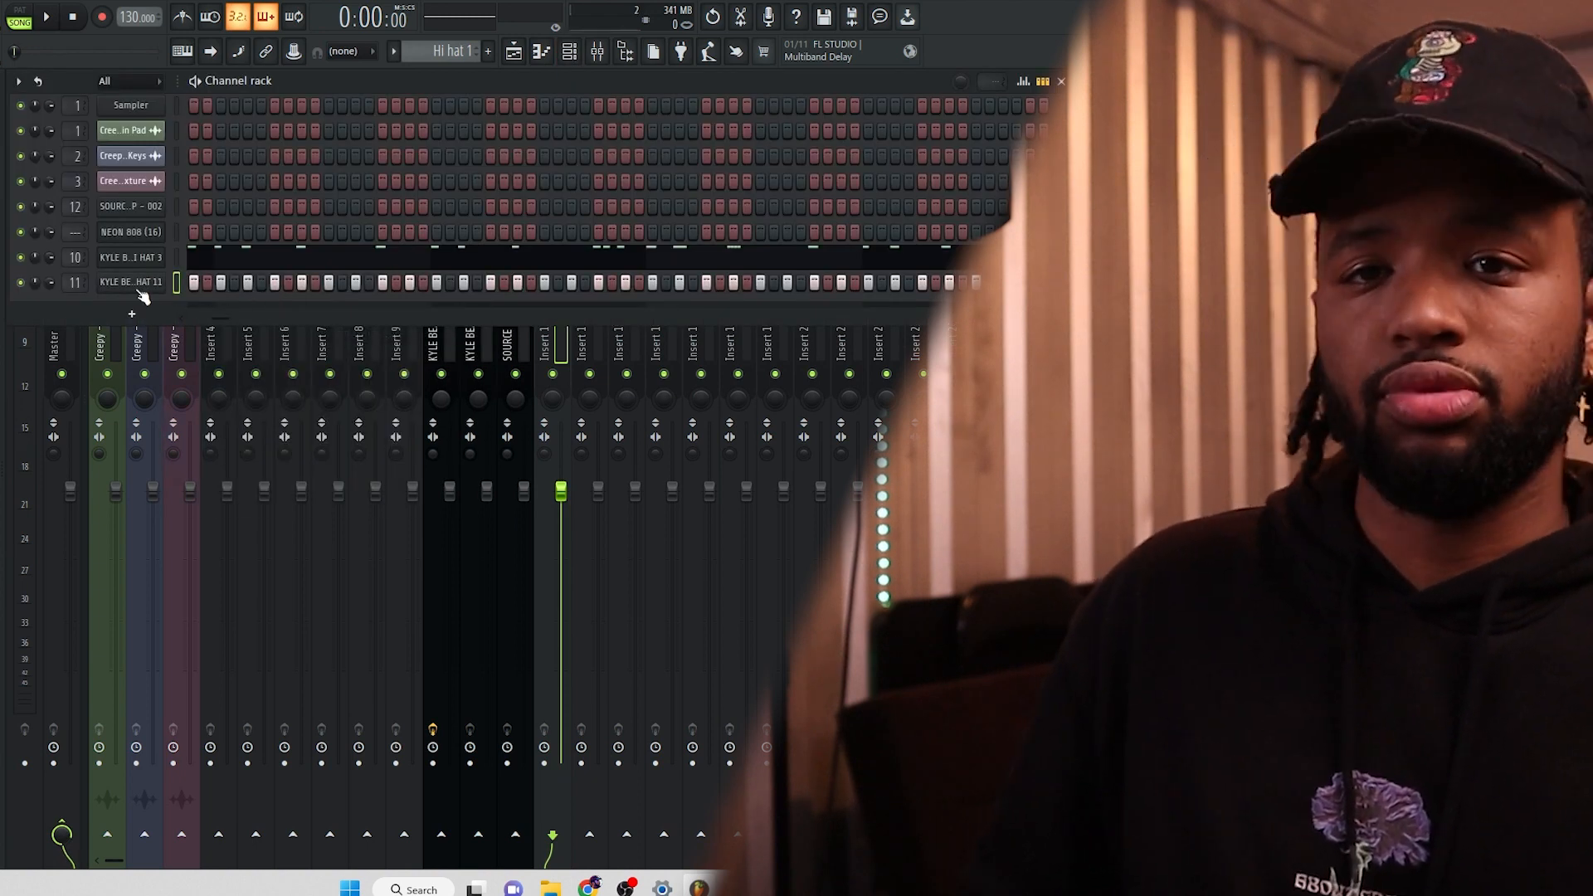
right_click(128, 282)
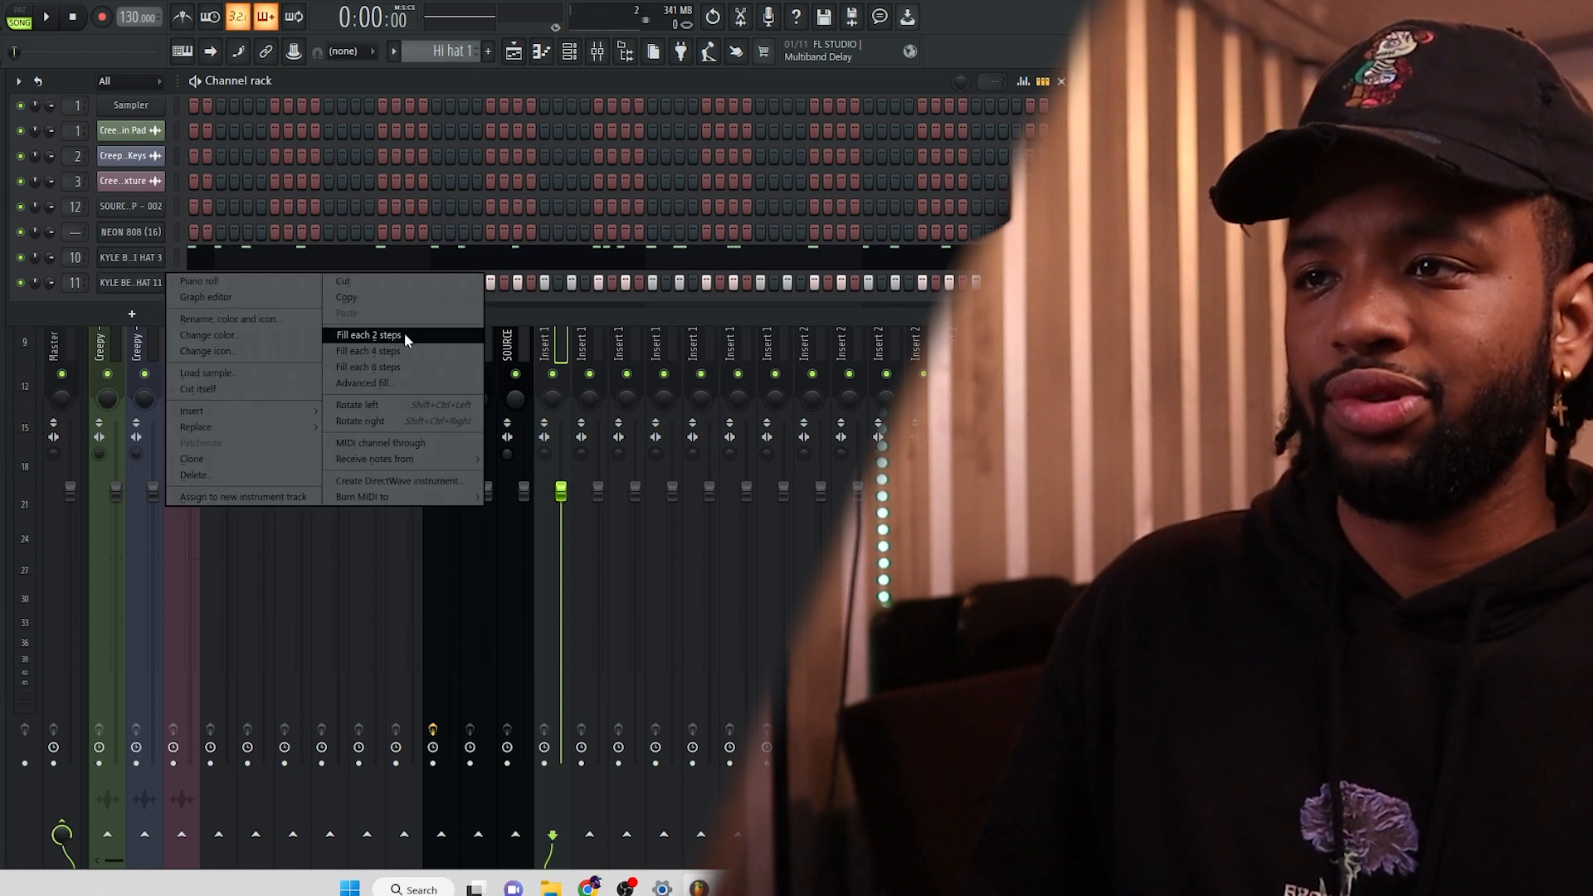
click(365, 336)
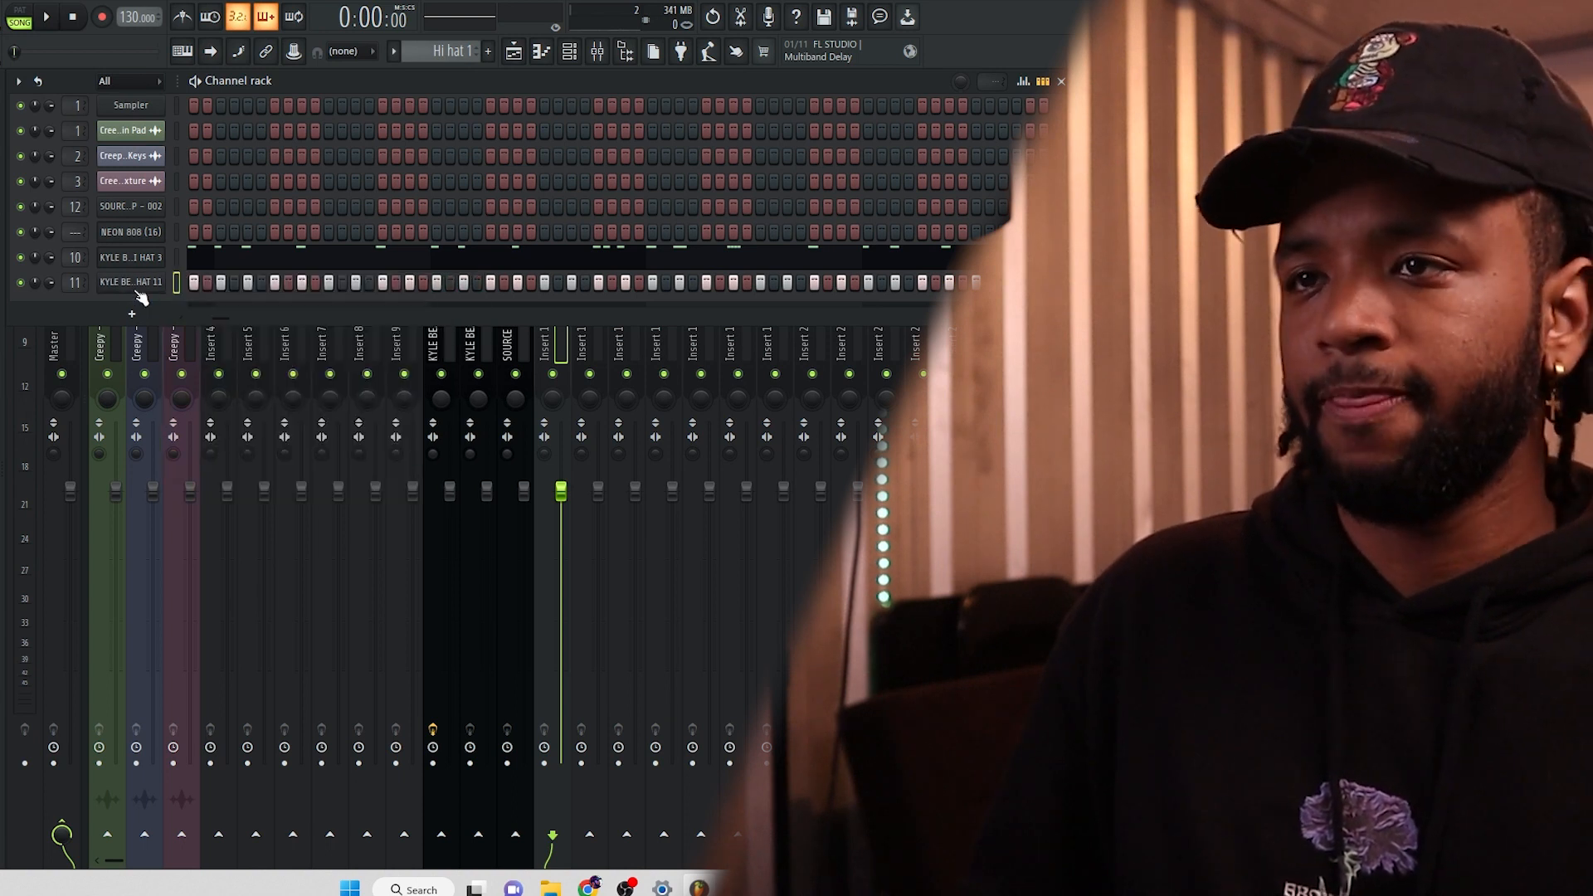